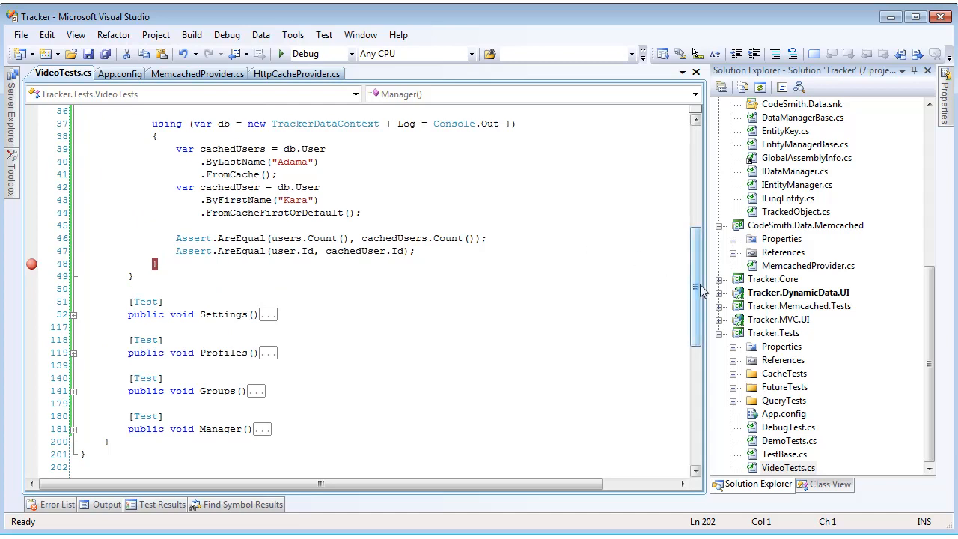
Step: Run the FromCache test under the debugger and continue to its second breakpoint
{"action": "scroll", "scroll_direction": "up", "scroll_amount": 3}
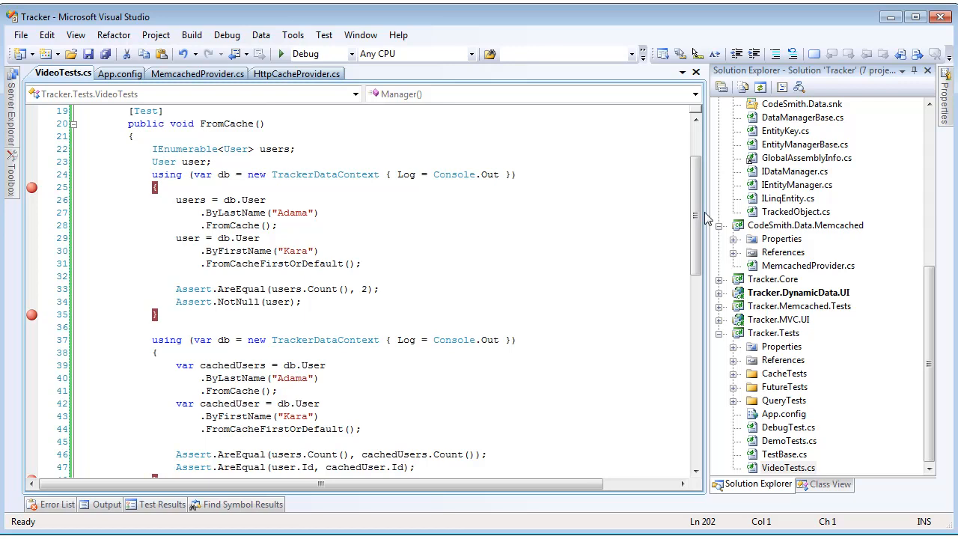
{"action": "mouse_move", "coordinate": [616, 386]}
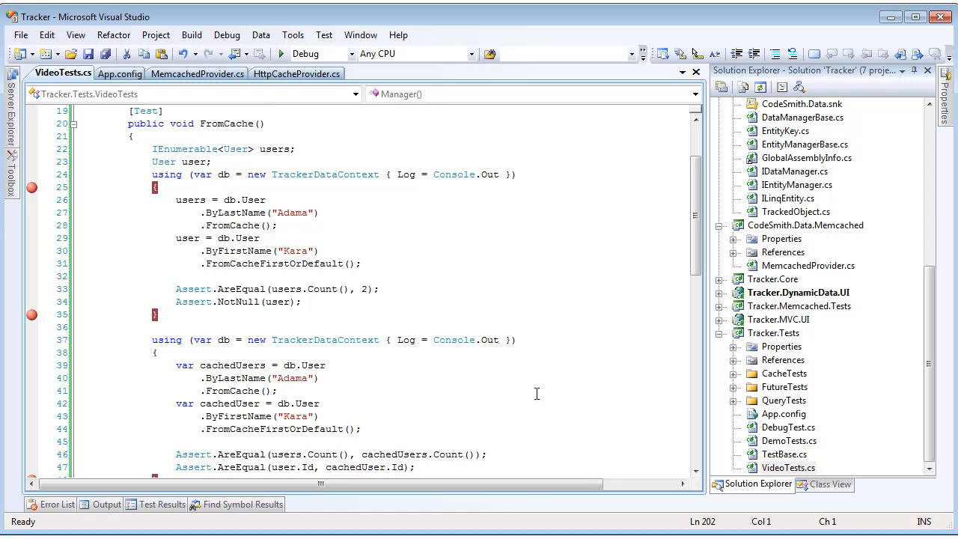
{"action": "mouse_move", "coordinate": [300, 223]}
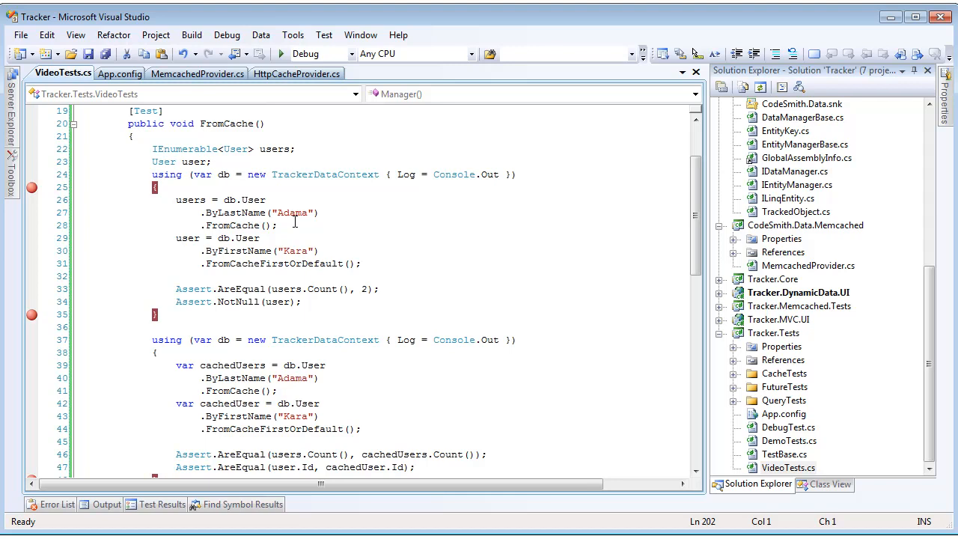
{"action": "left_click", "coordinate": [278, 225]}
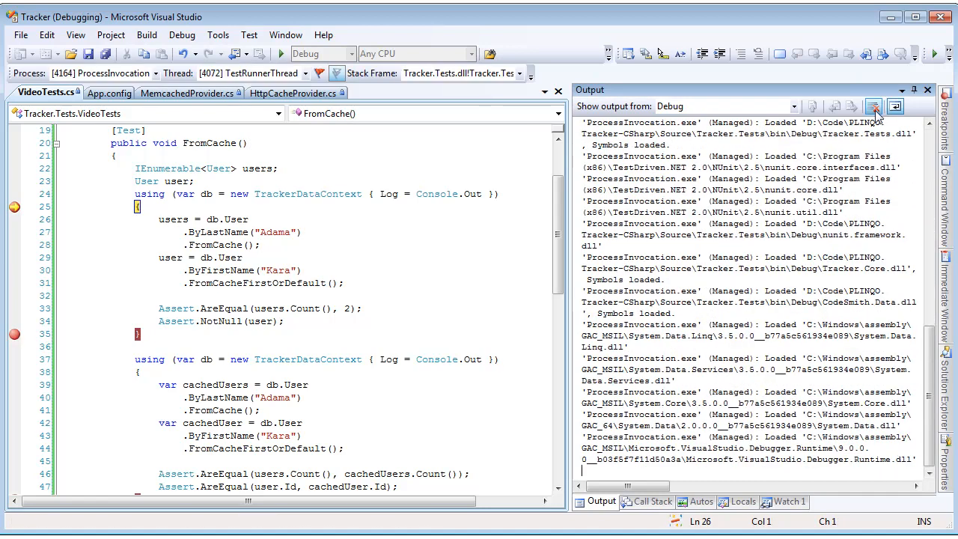
{"action": "left_click", "coordinate": [872, 107]}
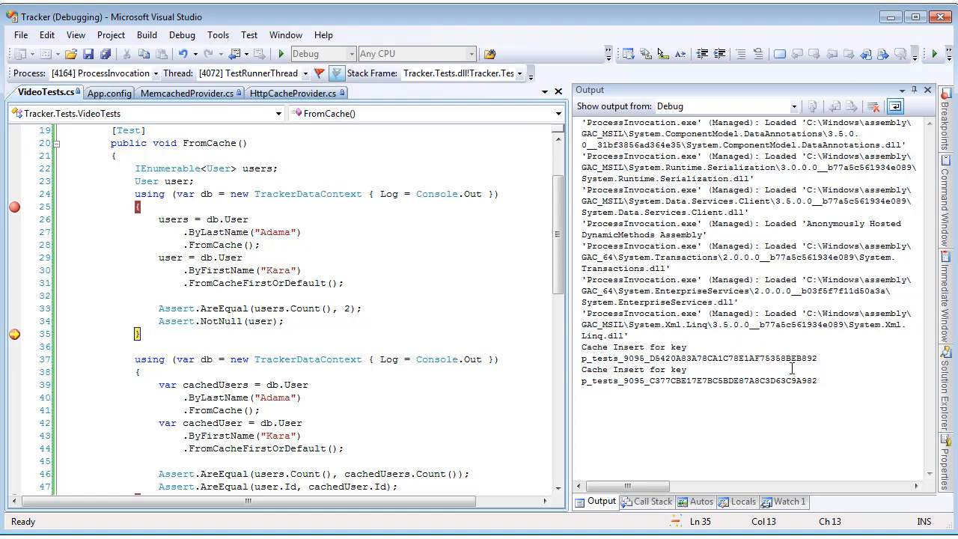
{"action": "mouse_move", "coordinate": [838, 379]}
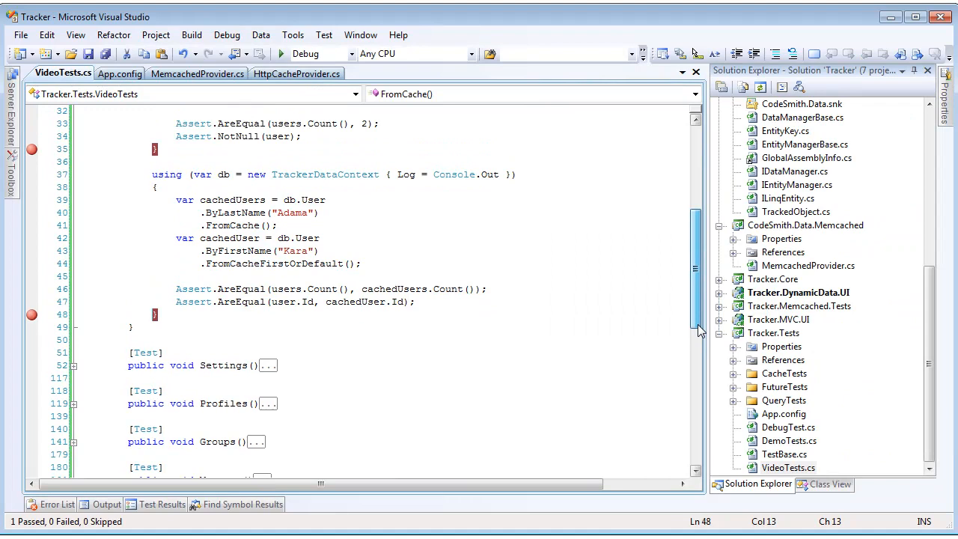
Step: Collapse and re-expand the VideoTests class outline before debugging the Settings test
{"action": "scroll", "scroll_direction": "up", "scroll_amount": 3}
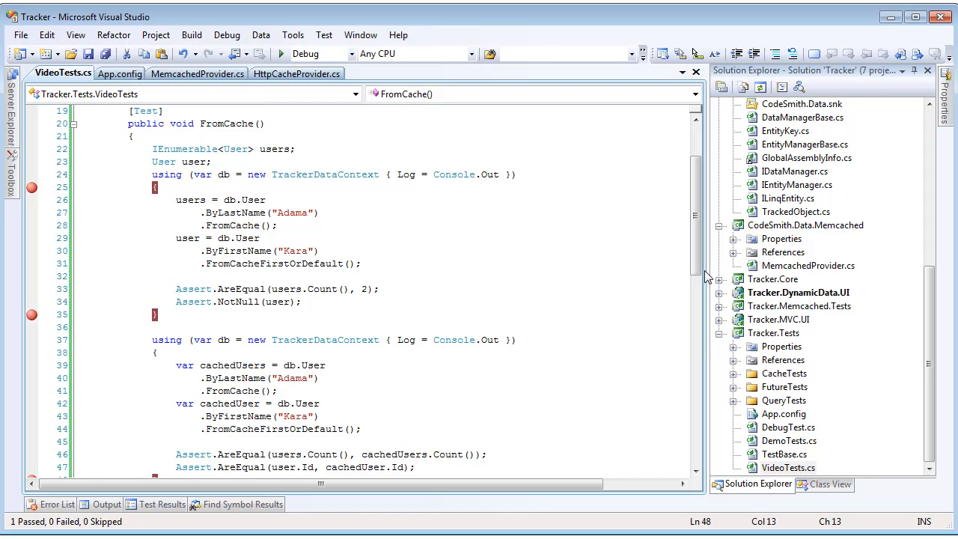
{"action": "scroll", "scroll_direction": "up", "scroll_amount": 3}
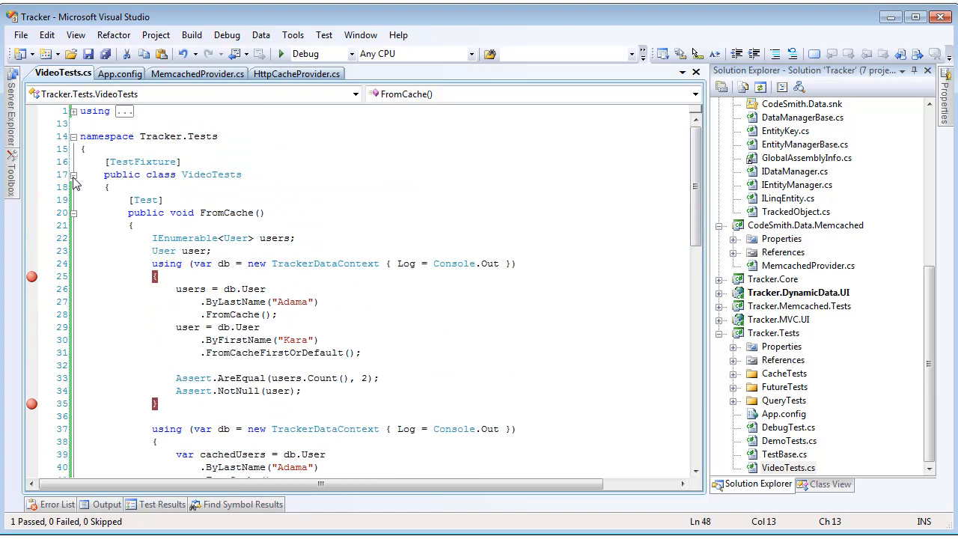
{"action": "left_click", "coordinate": [73, 173]}
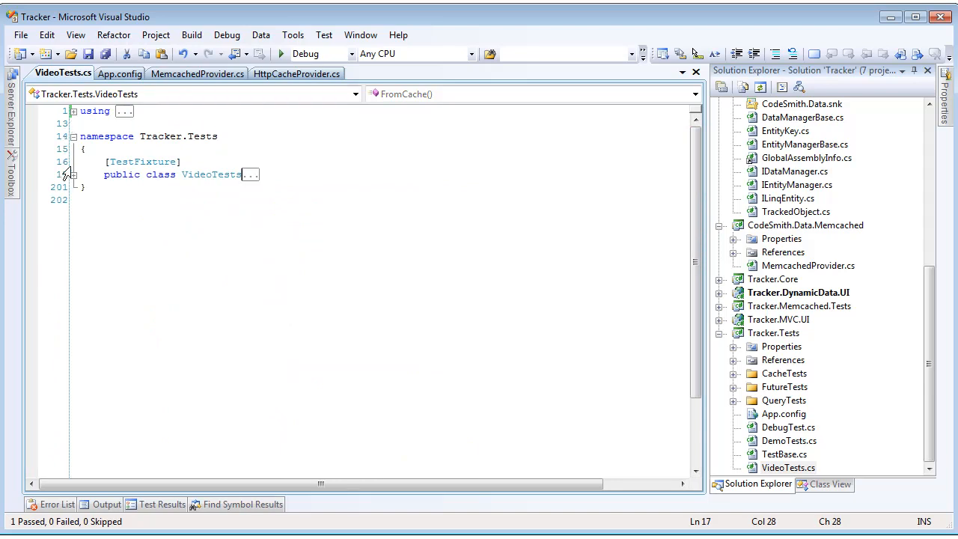
{"action": "left_click", "coordinate": [72, 174]}
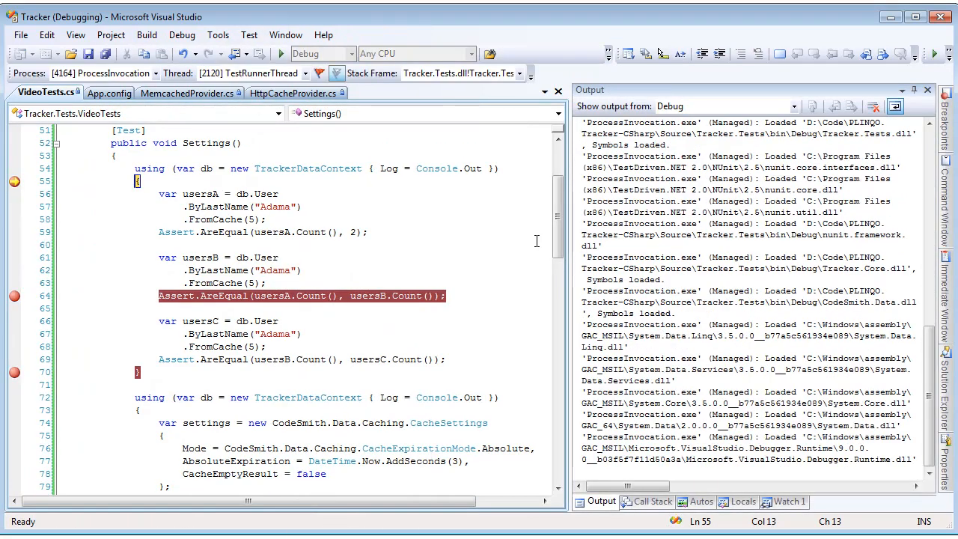
Step: Continue the Settings test through two breakpoints, logging cache inserts and hits in Output
{"action": "left_click", "coordinate": [874, 106]}
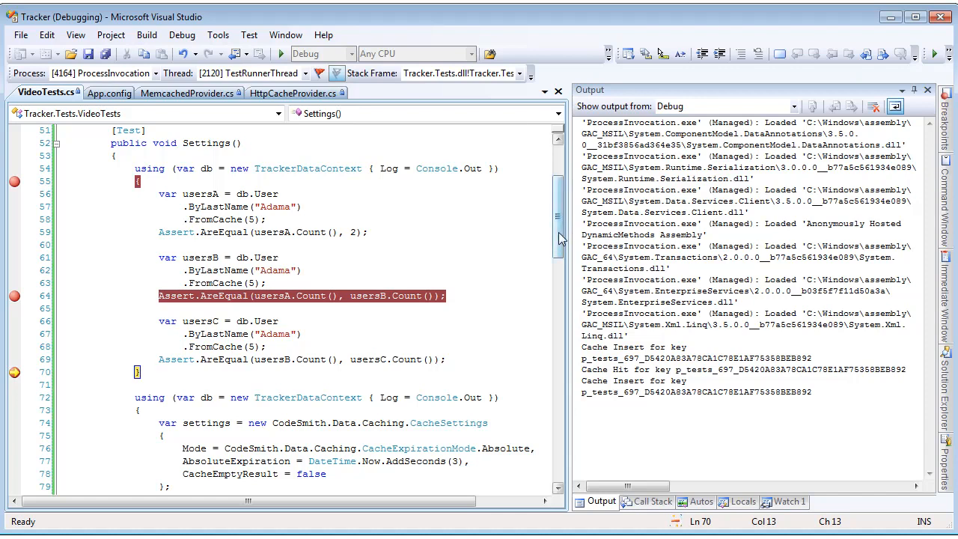
{"action": "scroll", "scroll_direction": "down", "scroll_amount": 3}
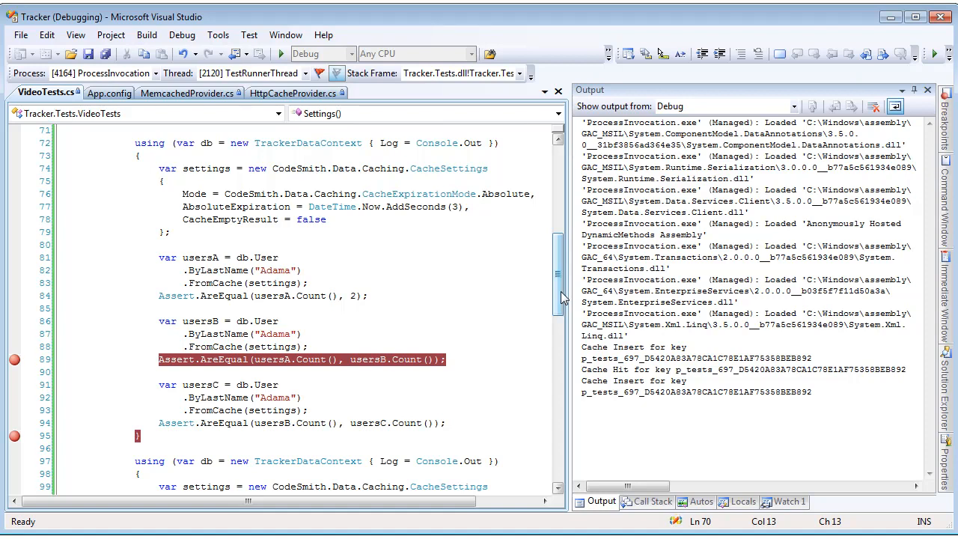
{"action": "left_click", "coordinate": [874, 106]}
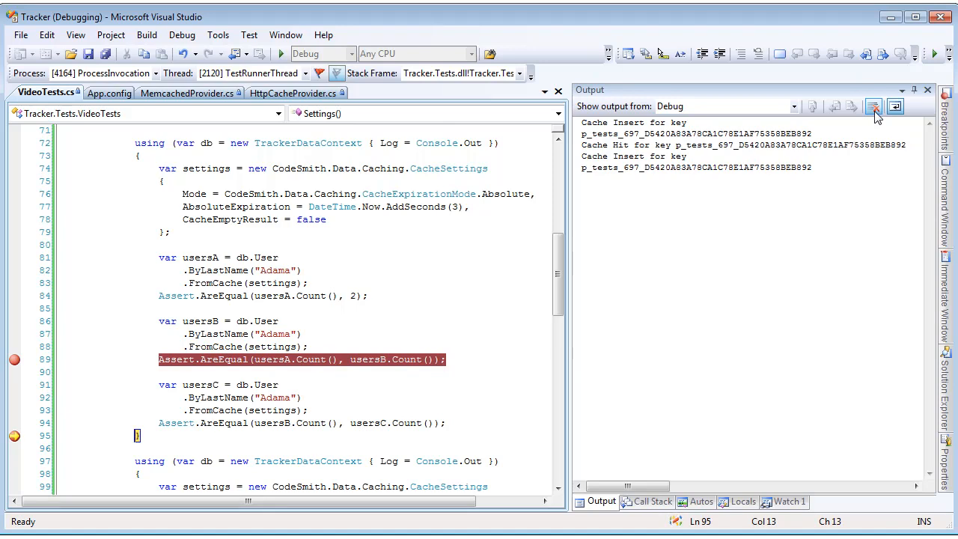
Step: Clear the debug output and continue the Settings test to its closing breakpoint
{"action": "left_click", "coordinate": [872, 106]}
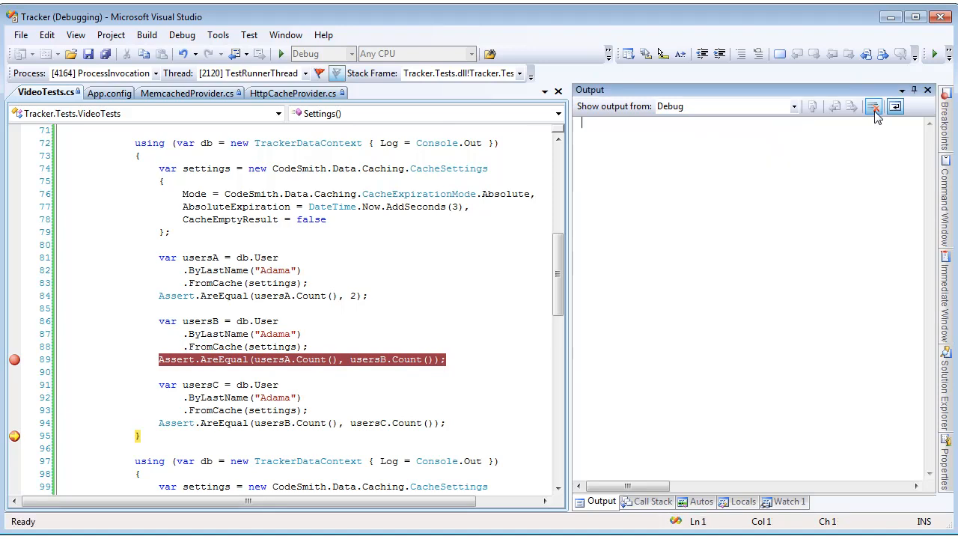
{"action": "left_click", "coordinate": [872, 106]}
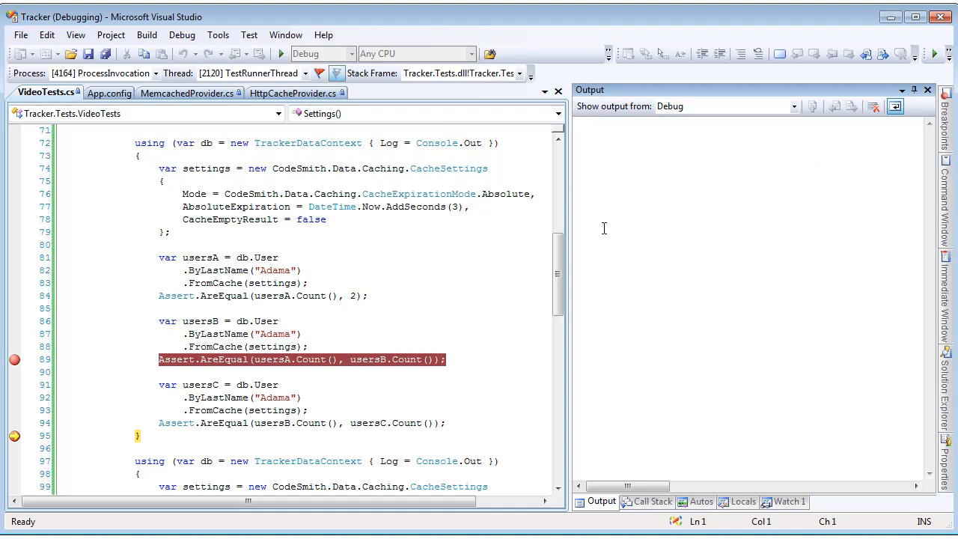
{"action": "scroll", "scroll_direction": "down", "scroll_amount": 3}
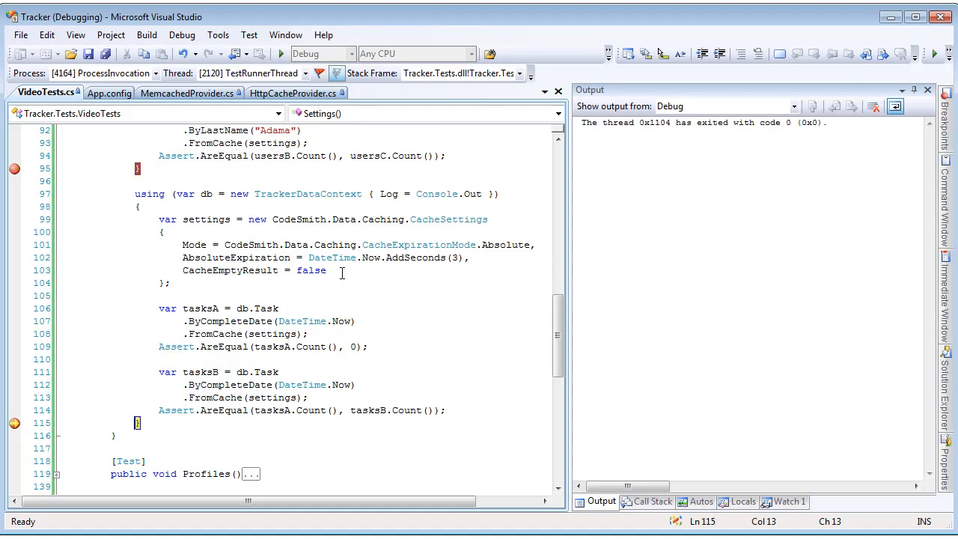
{"action": "mouse_move", "coordinate": [640, 162]}
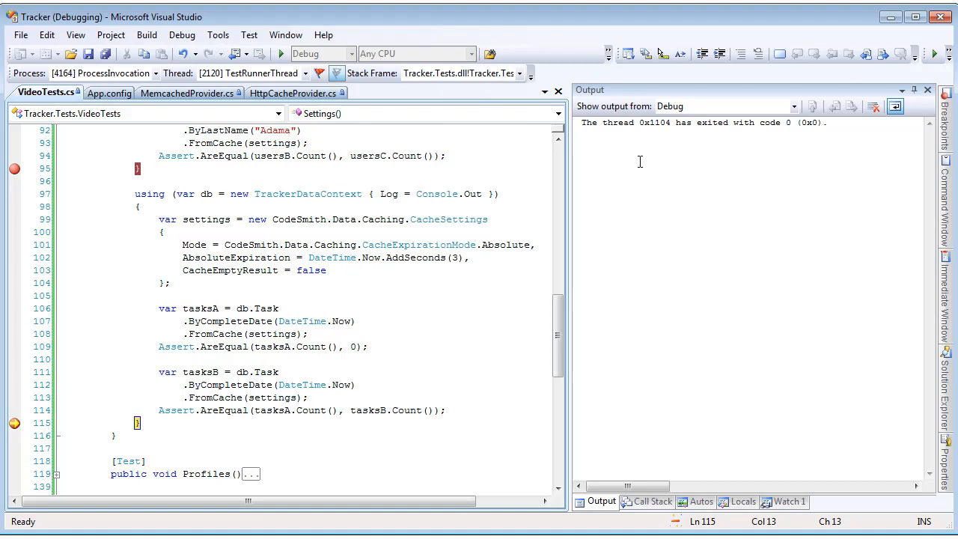
{"action": "mouse_move", "coordinate": [766, 176]}
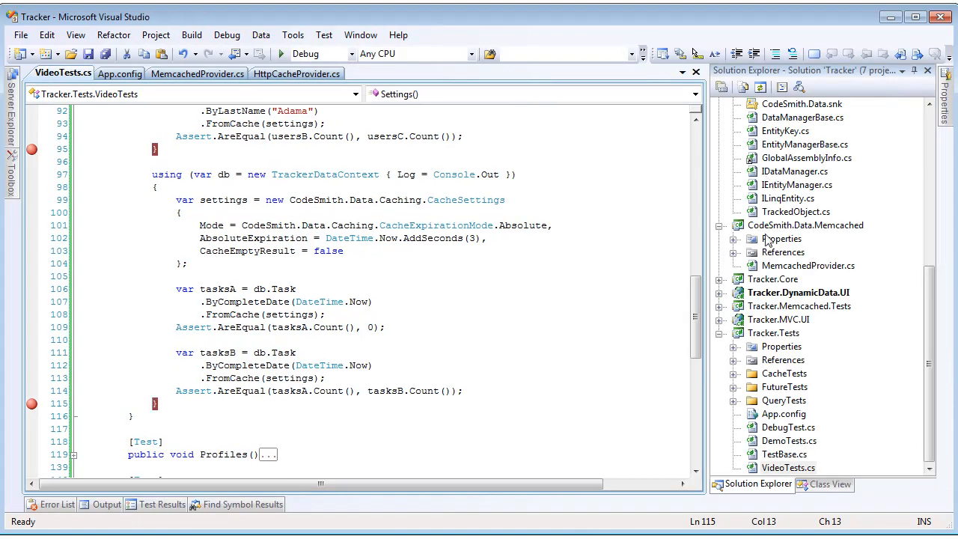
Step: Review the VeryShort, Short and Long cacheManager profiles in App.config
{"action": "scroll", "scroll_direction": "up", "scroll_amount": 3}
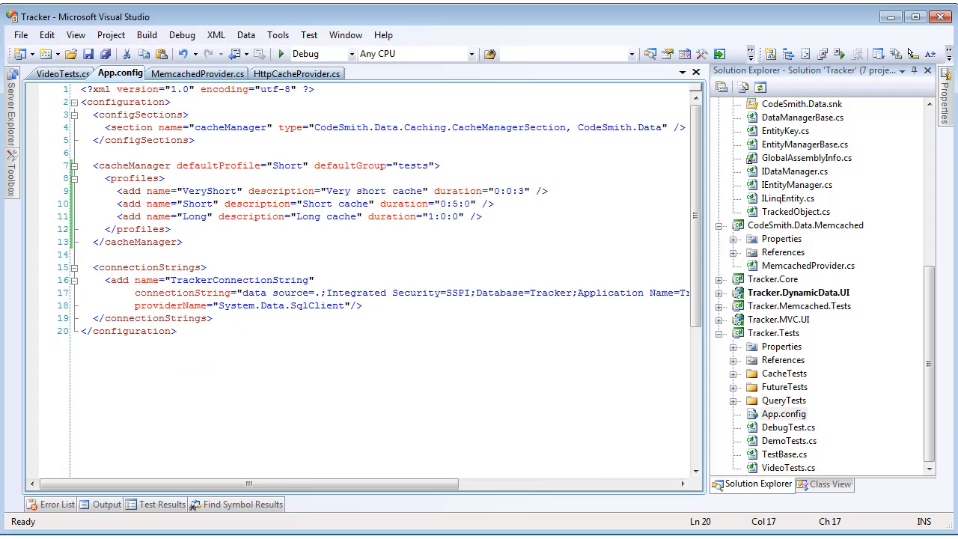
{"action": "left_click", "coordinate": [177, 331]}
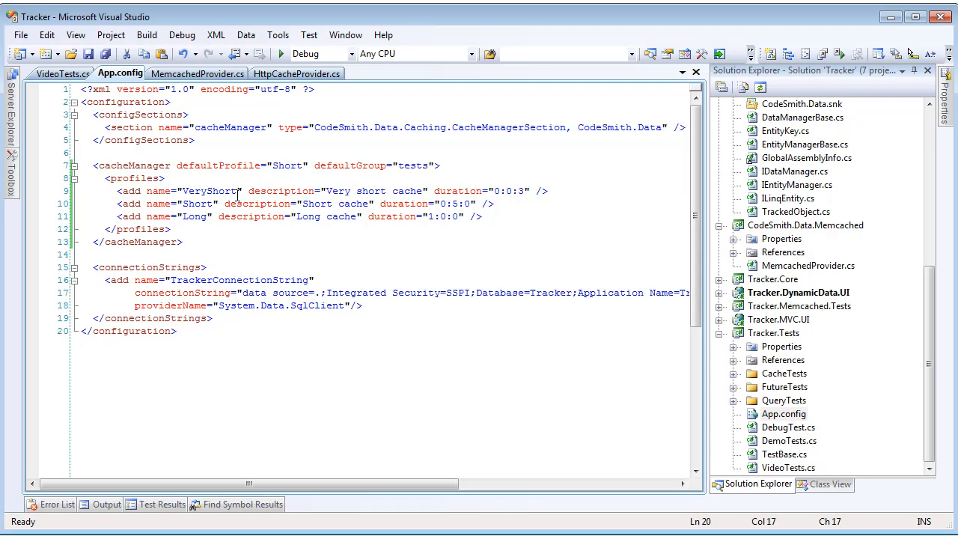
{"action": "left_click", "coordinate": [176, 331]}
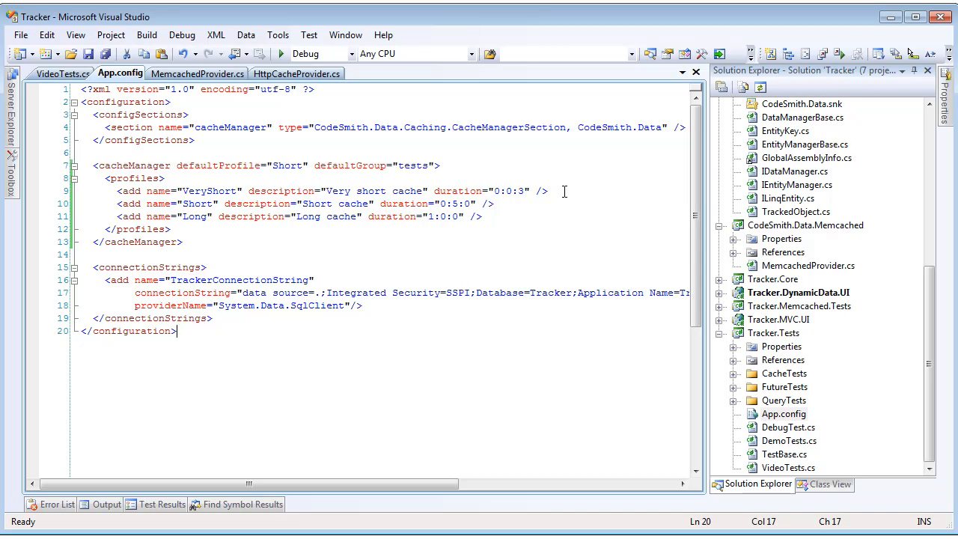
{"action": "mouse_move", "coordinate": [314, 163]}
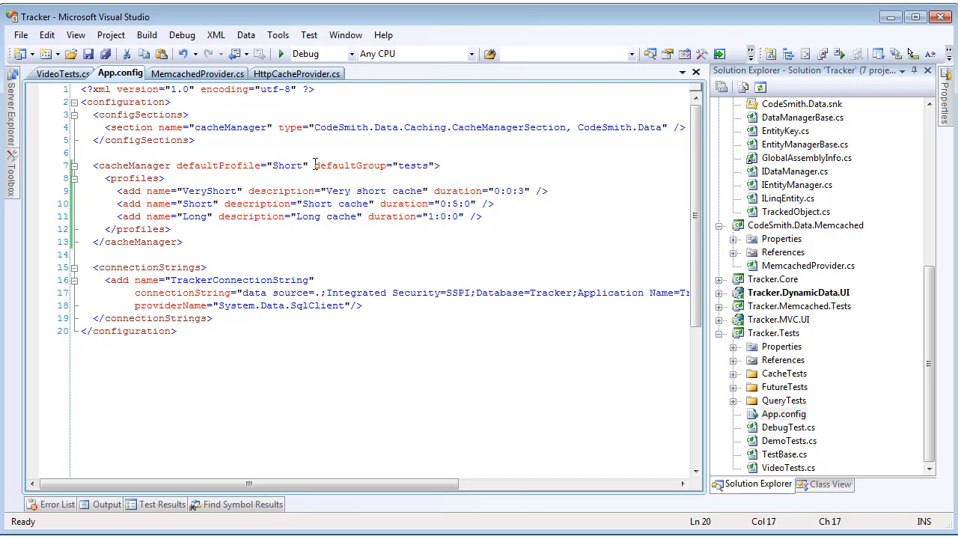
{"action": "left_click", "coordinate": [176, 330]}
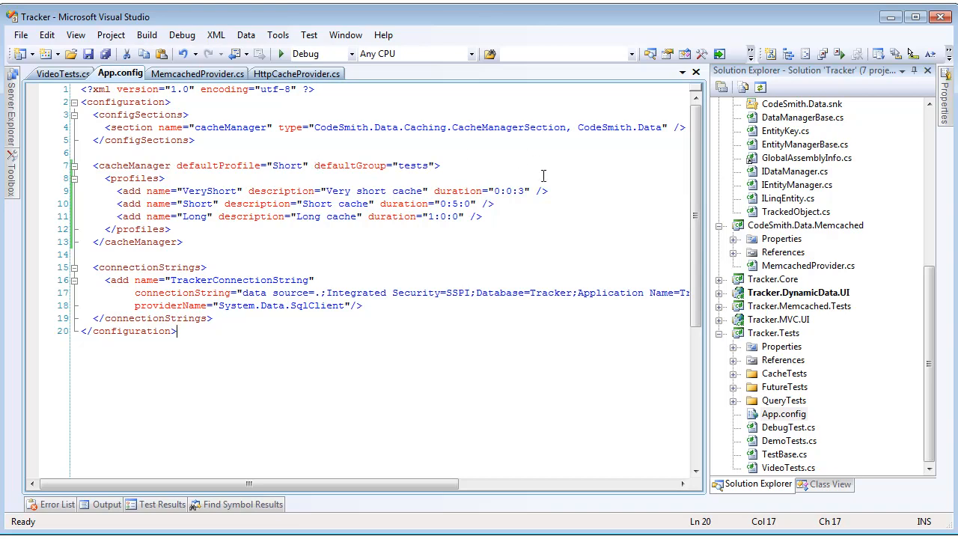
{"action": "mouse_move", "coordinate": [543, 174]}
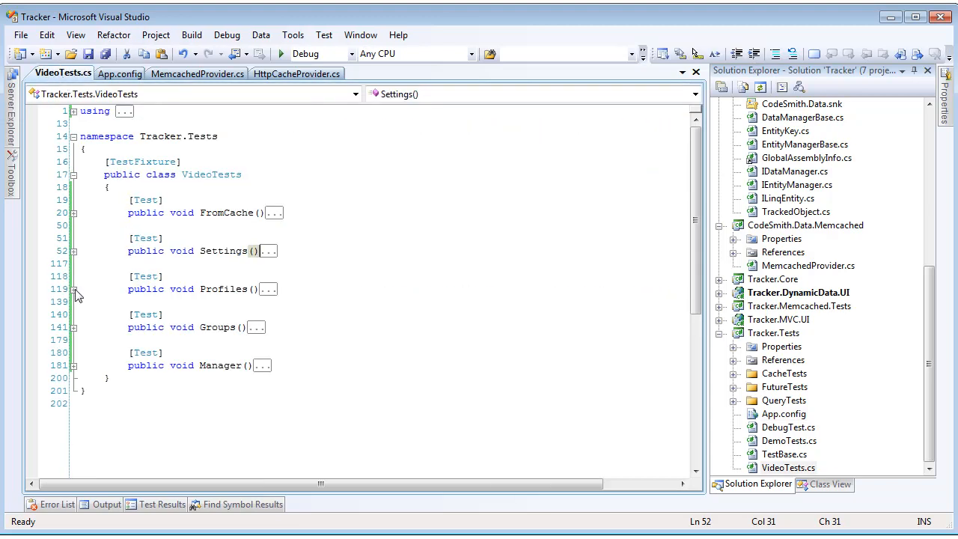
Step: Expand the Profiles test to show its three VeryShort-profile cached user queries
{"action": "left_click", "coordinate": [75, 289]}
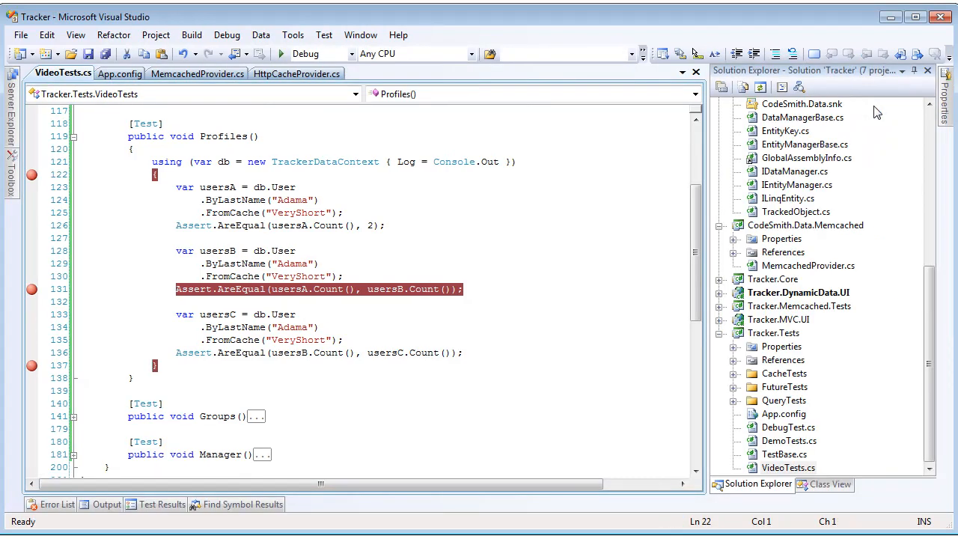
{"action": "mouse_move", "coordinate": [75, 144]}
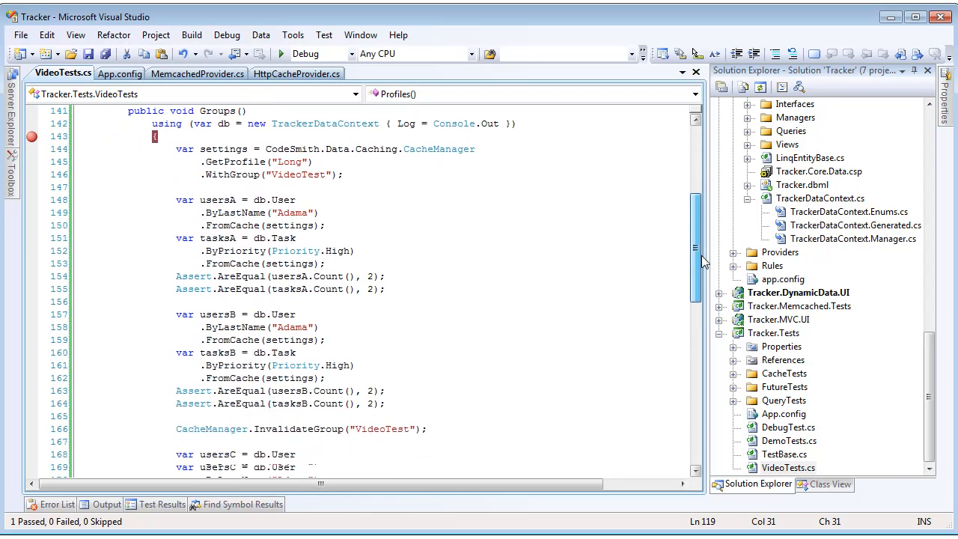
Step: Scroll through the Groups test down to its final Assert lines on the VideoTest group
{"action": "scroll", "scroll_direction": "down", "scroll_amount": 3}
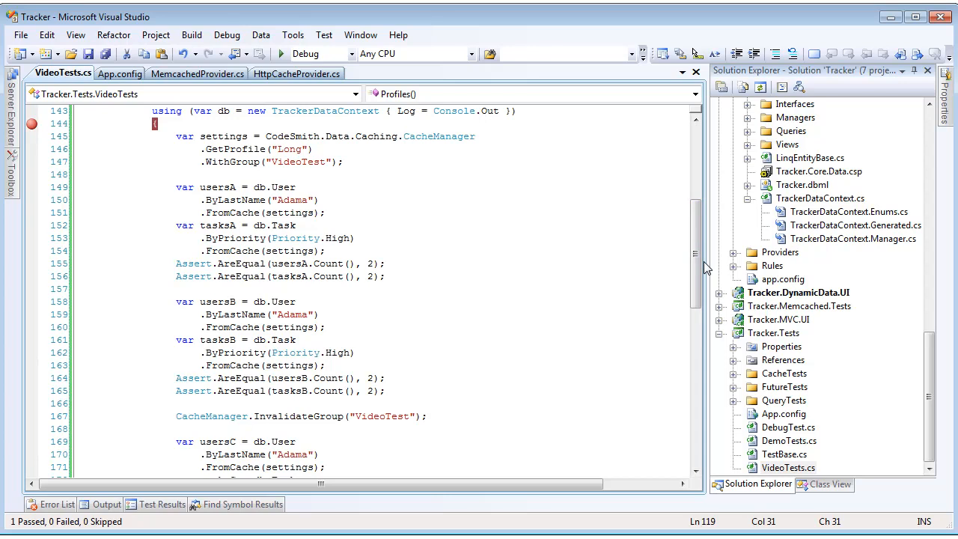
{"action": "mouse_move", "coordinate": [360, 148]}
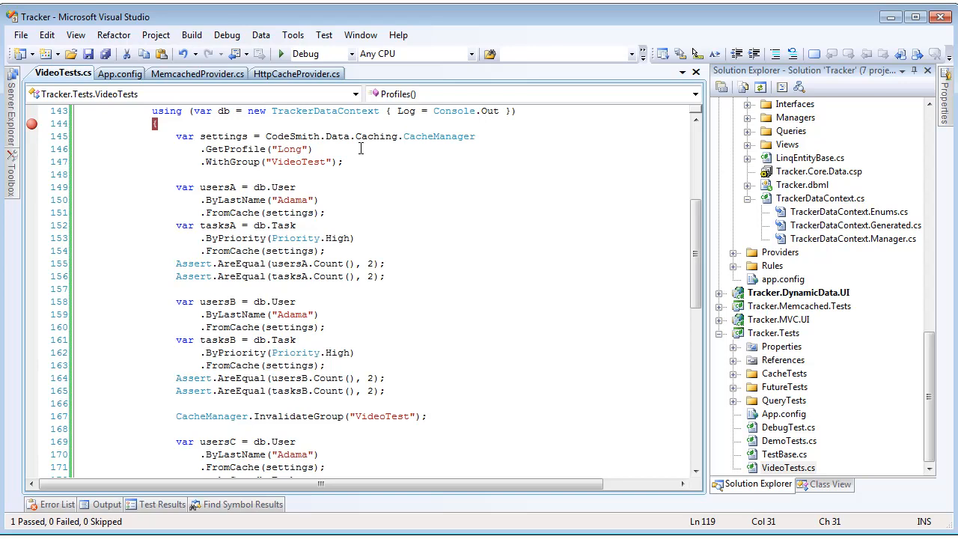
{"action": "mouse_move", "coordinate": [492, 412]}
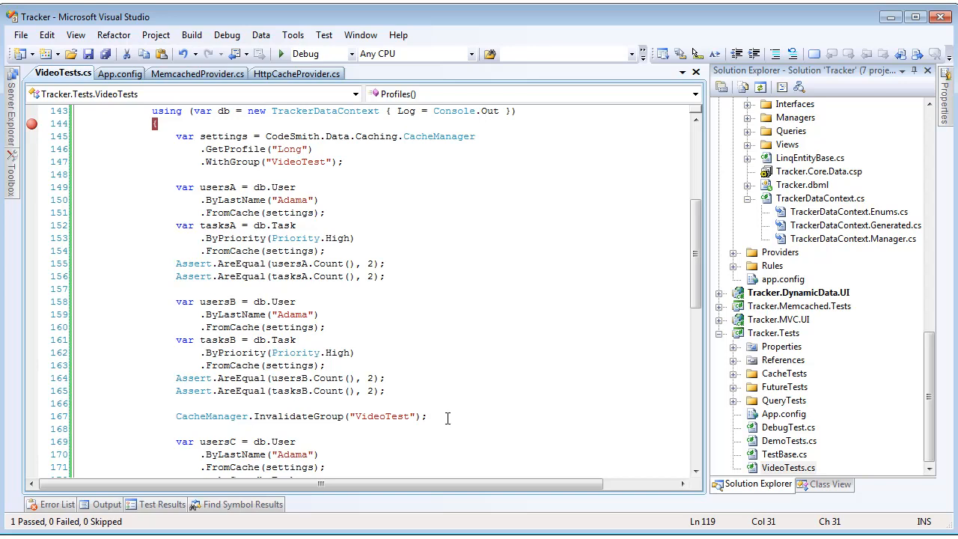
{"action": "mouse_move", "coordinate": [522, 280]}
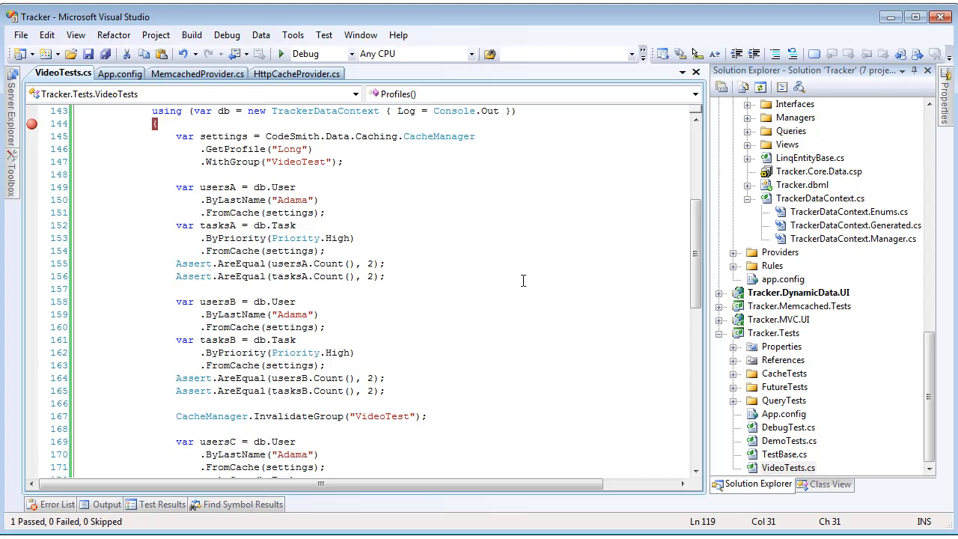
{"action": "mouse_move", "coordinate": [346, 206]}
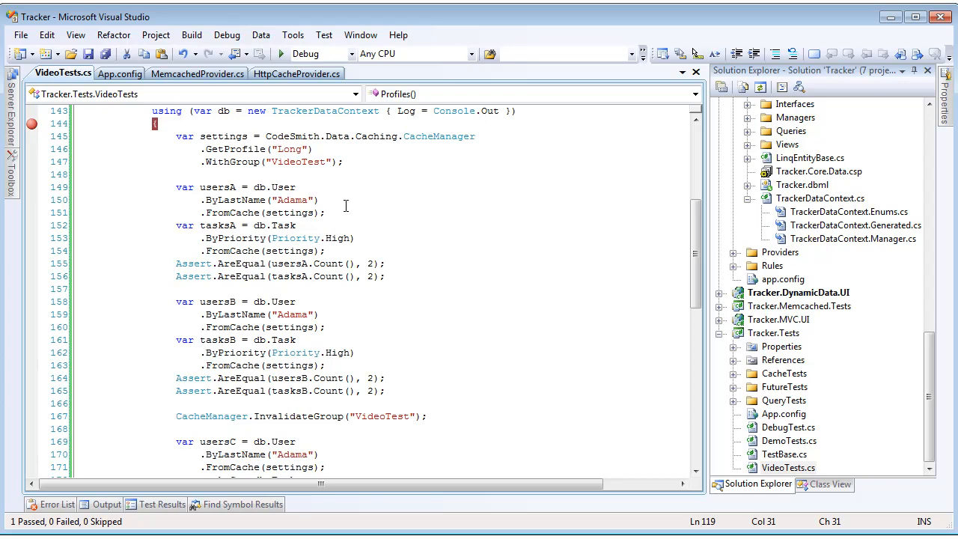
{"action": "mouse_move", "coordinate": [416, 254]}
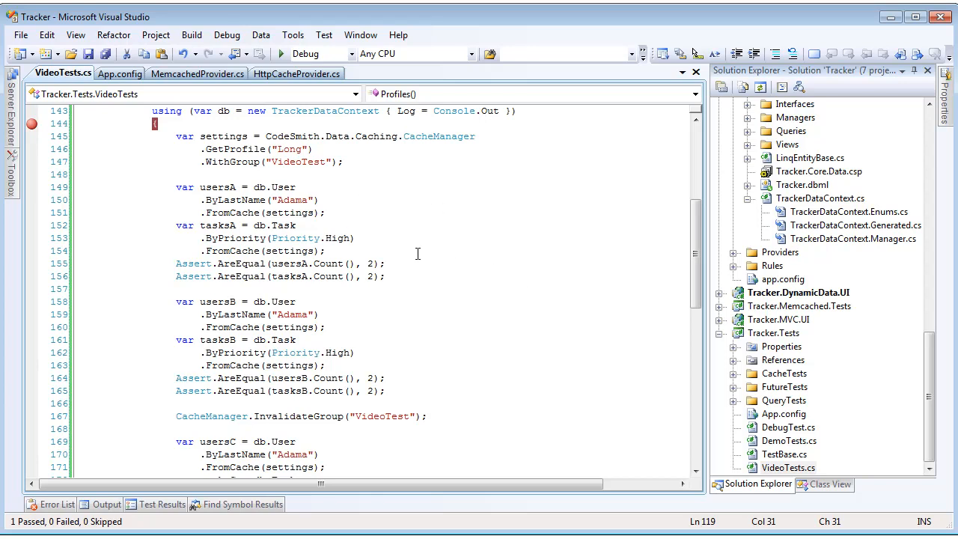
{"action": "mouse_move", "coordinate": [388, 323]}
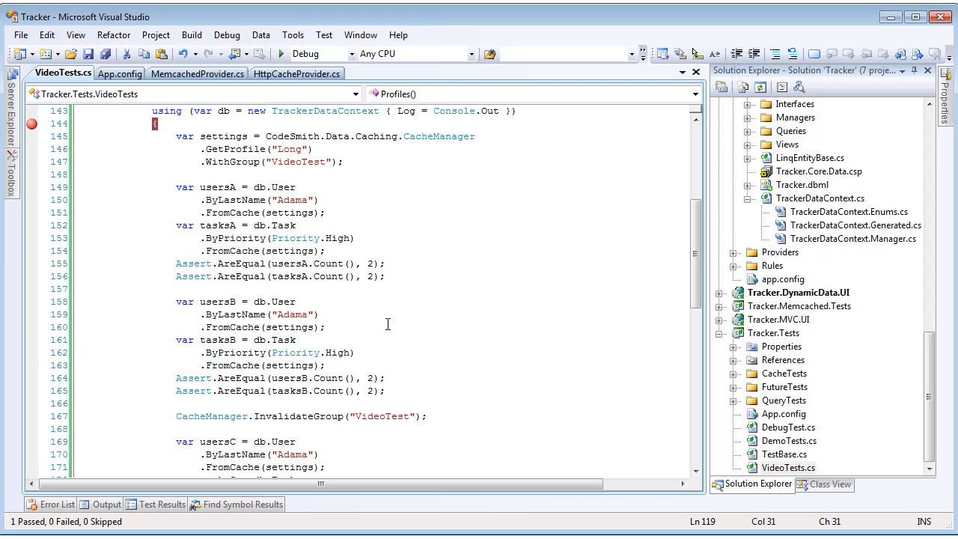
{"action": "mouse_move", "coordinate": [689, 278]}
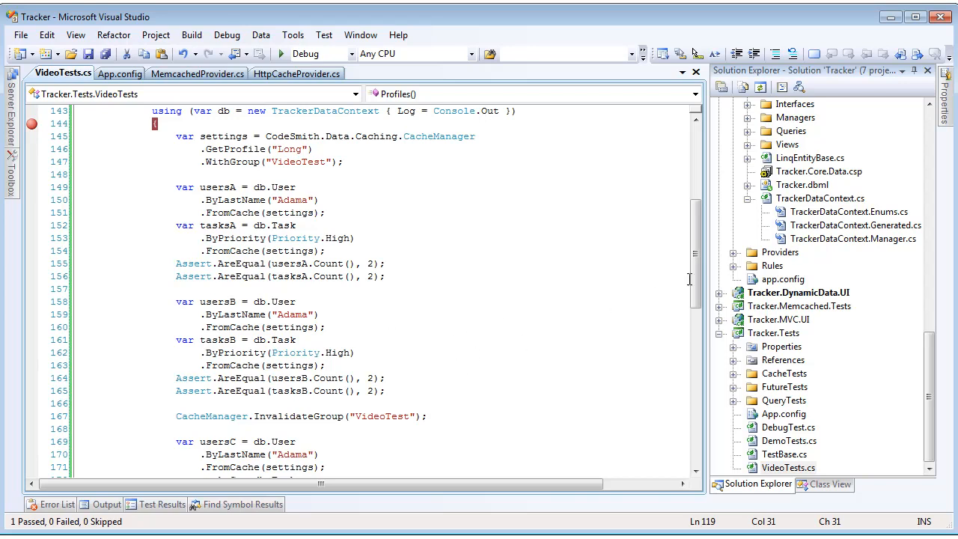
{"action": "scroll", "scroll_direction": "down", "scroll_amount": 3}
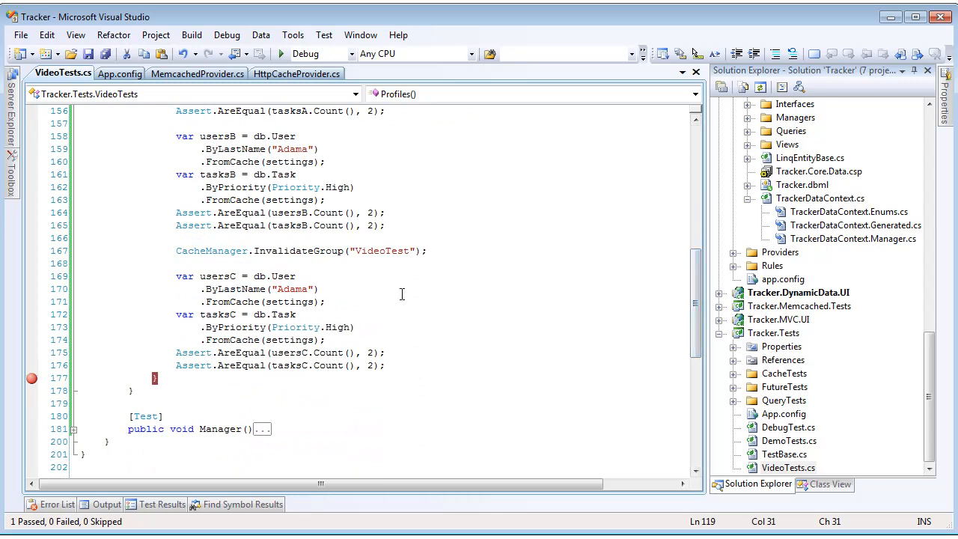
{"action": "mouse_move", "coordinate": [544, 330]}
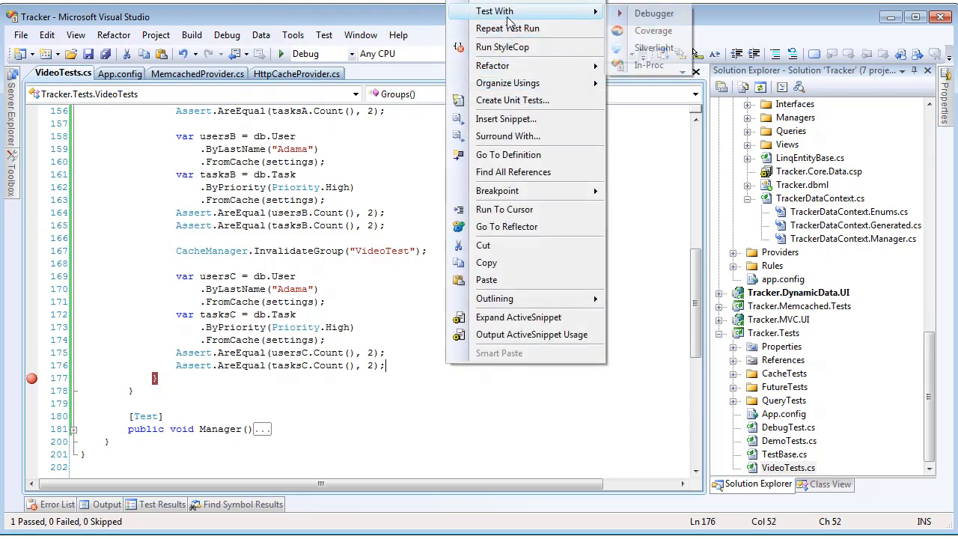
Step: Collapse VideoTests.cs back to its outline of five test methods
{"action": "left_click", "coordinate": [653, 11]}
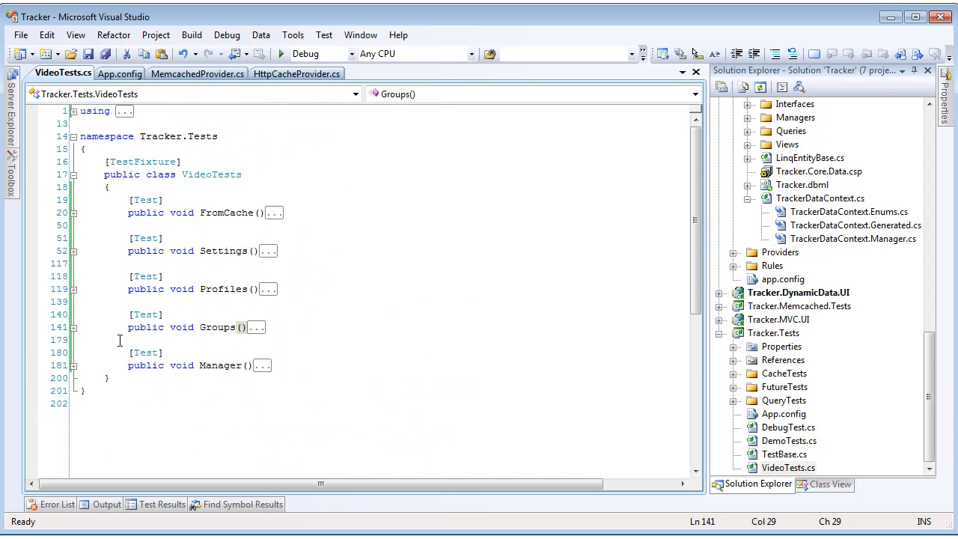
{"action": "scroll", "scroll_direction": "down", "scroll_amount": 3}
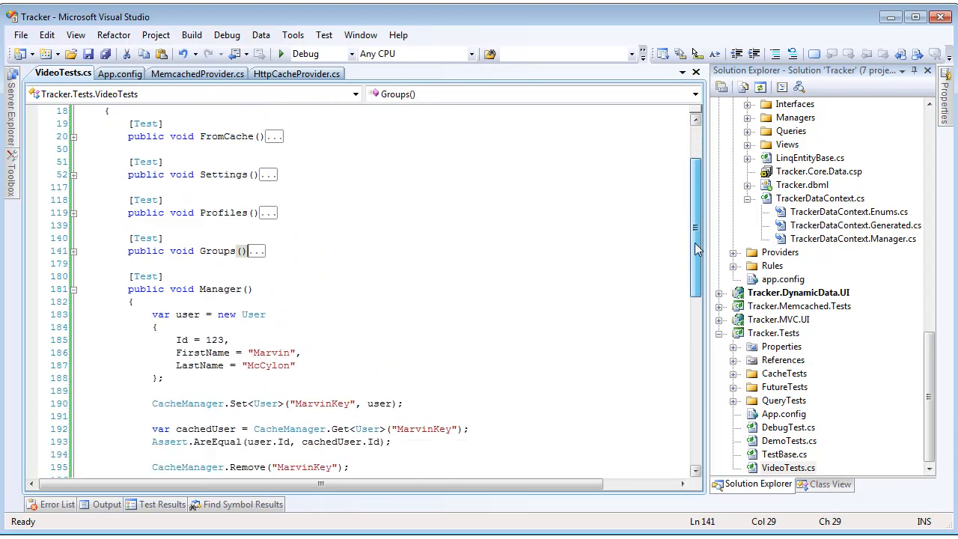
{"action": "scroll", "scroll_direction": "down", "scroll_amount": 3}
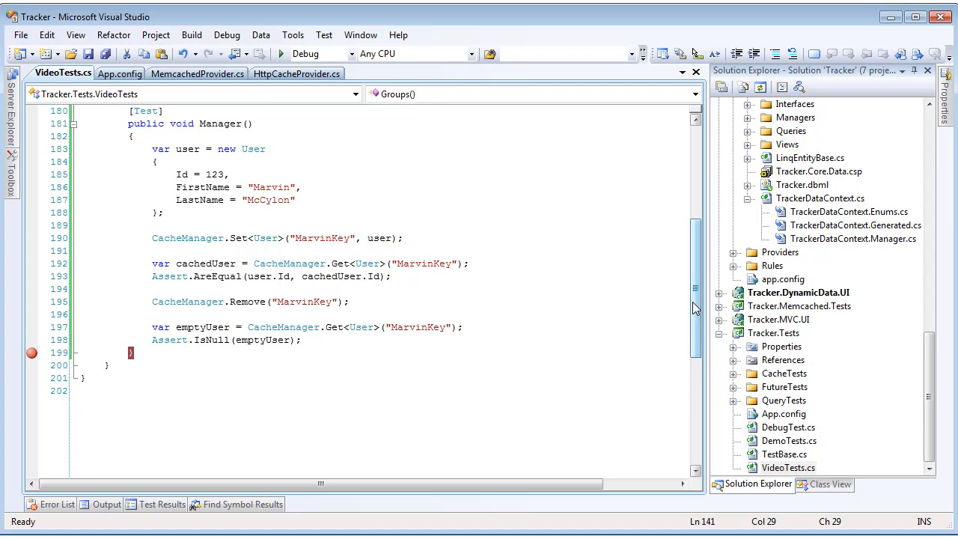
{"action": "mouse_move", "coordinate": [187, 238]}
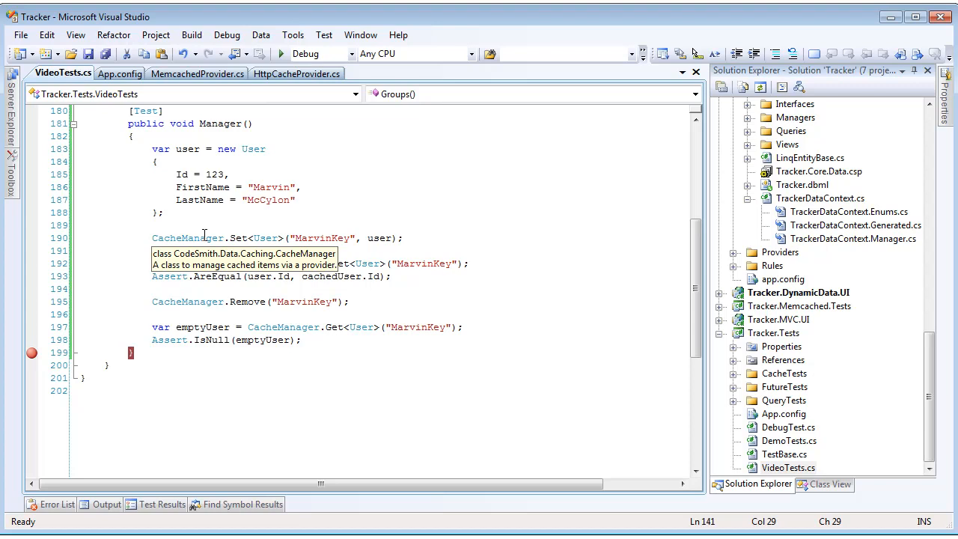
{"action": "mouse_move", "coordinate": [455, 232]}
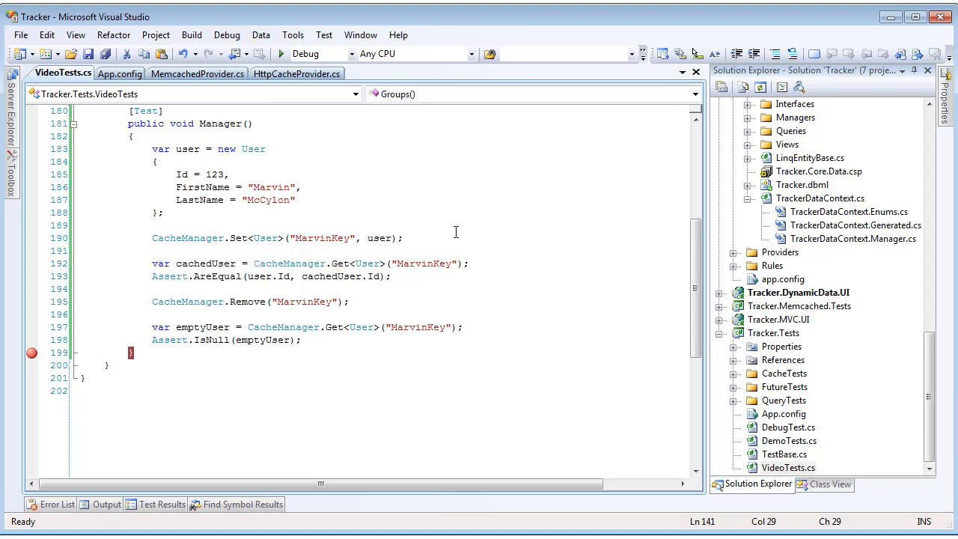
{"action": "mouse_move", "coordinate": [521, 307]}
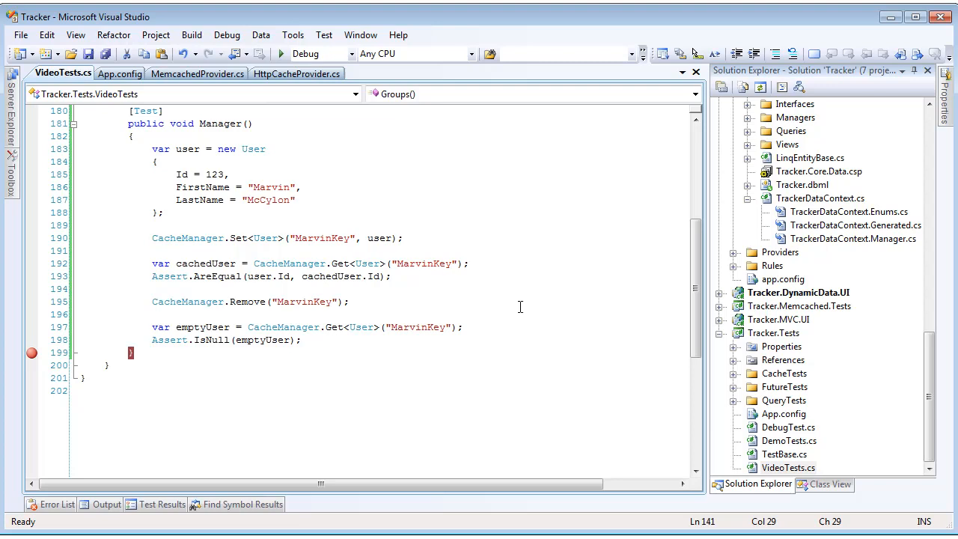
{"action": "mouse_move", "coordinate": [465, 239]}
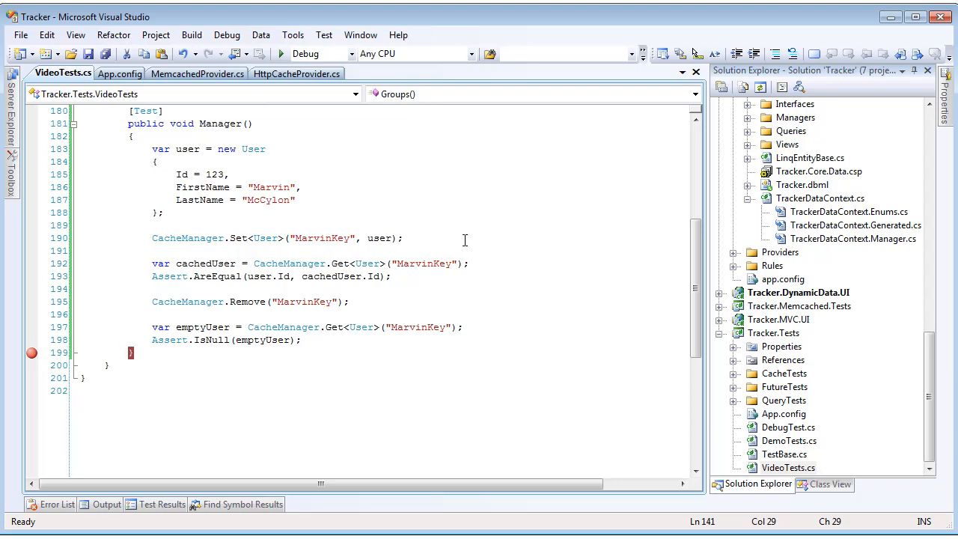
{"action": "mouse_move", "coordinate": [488, 254]}
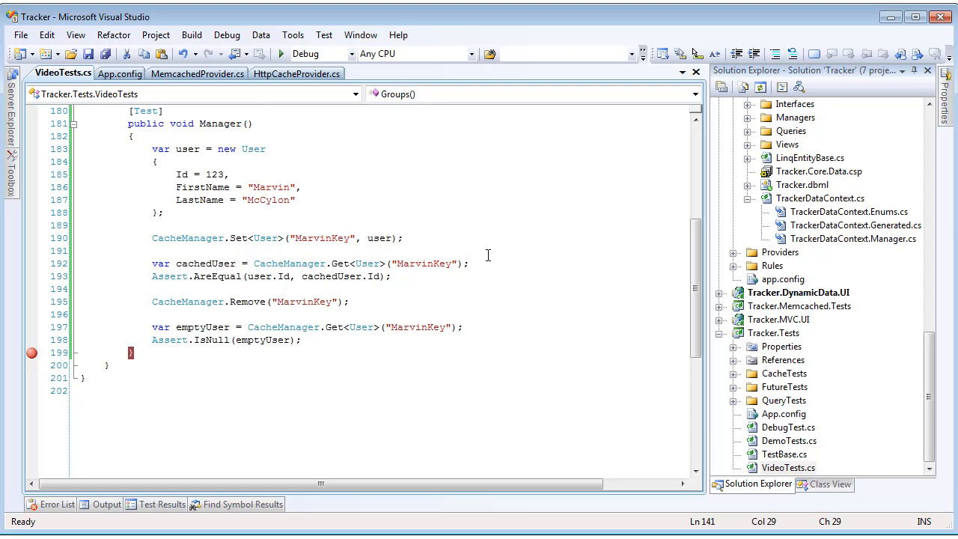
{"action": "mouse_move", "coordinate": [487, 263]}
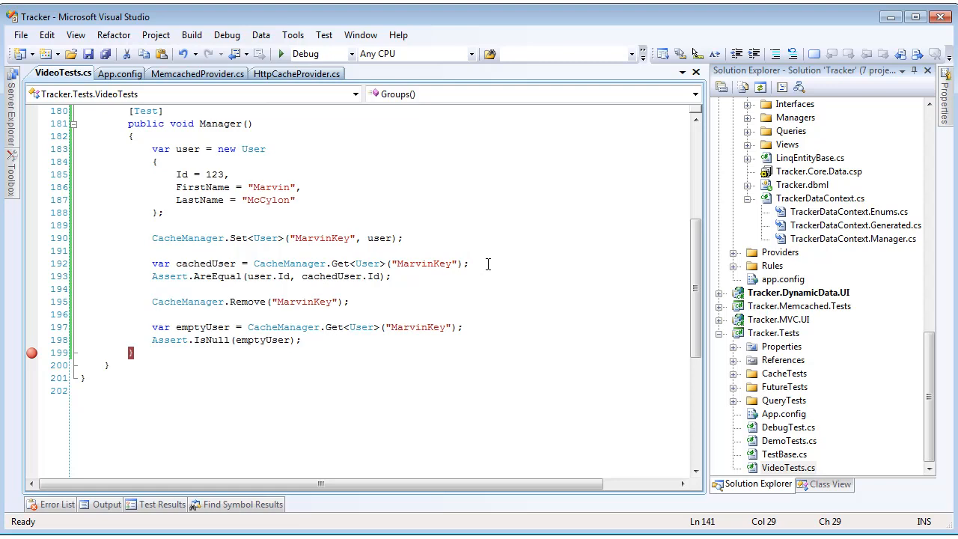
{"action": "mouse_move", "coordinate": [461, 299]}
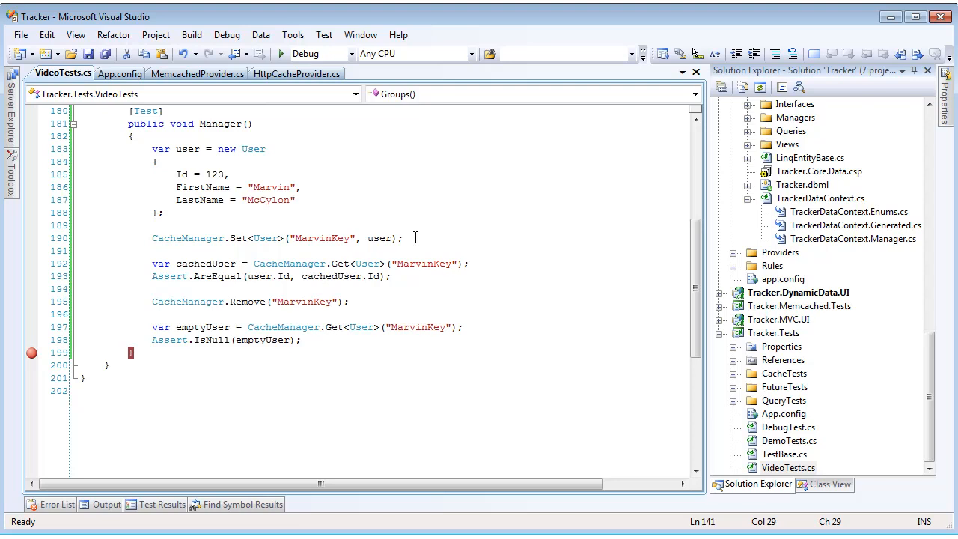
Step: Add a comma after 'user' in CacheManager.Set and cycle its profile-name and duration overloads
{"action": "left_click", "coordinate": [392, 238]}
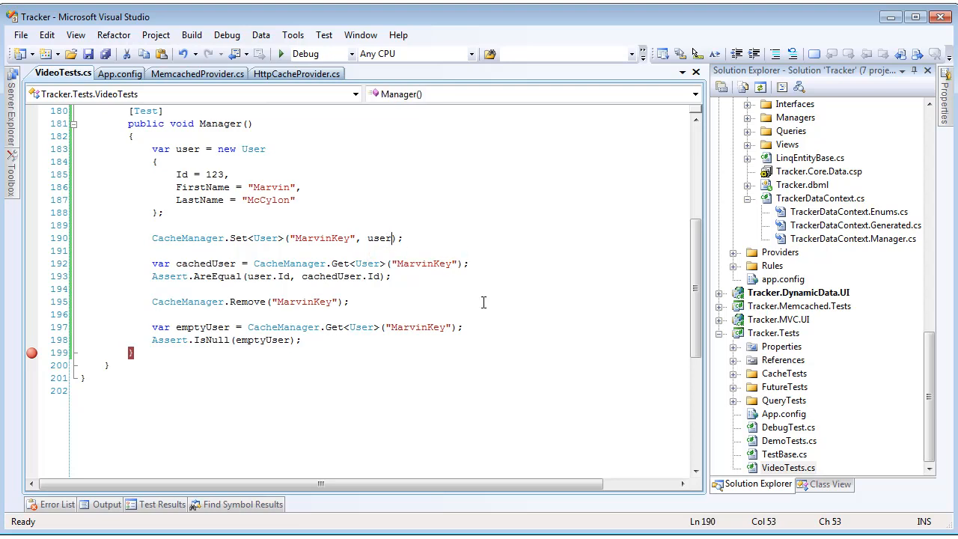
{"action": "type", "text": ","}
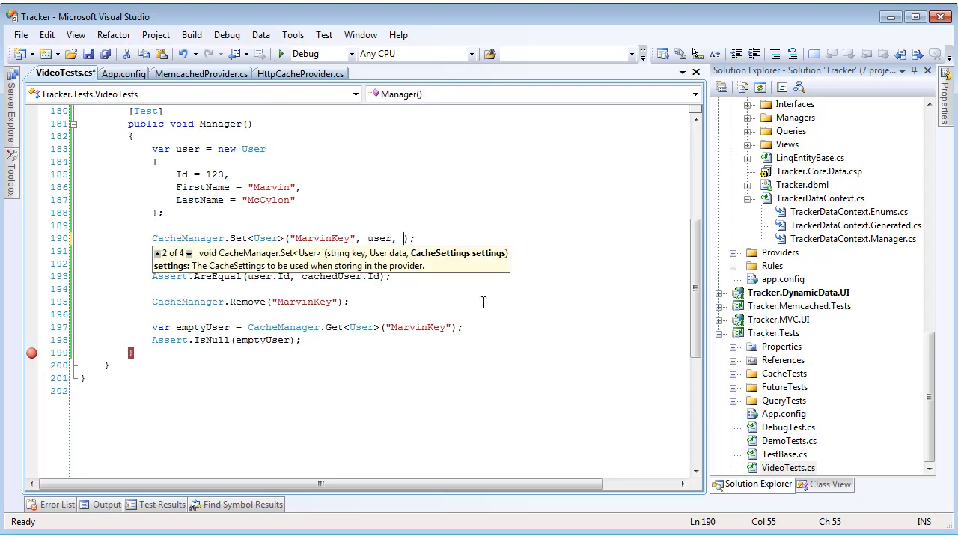
{"action": "left_click", "coordinate": [188, 253]}
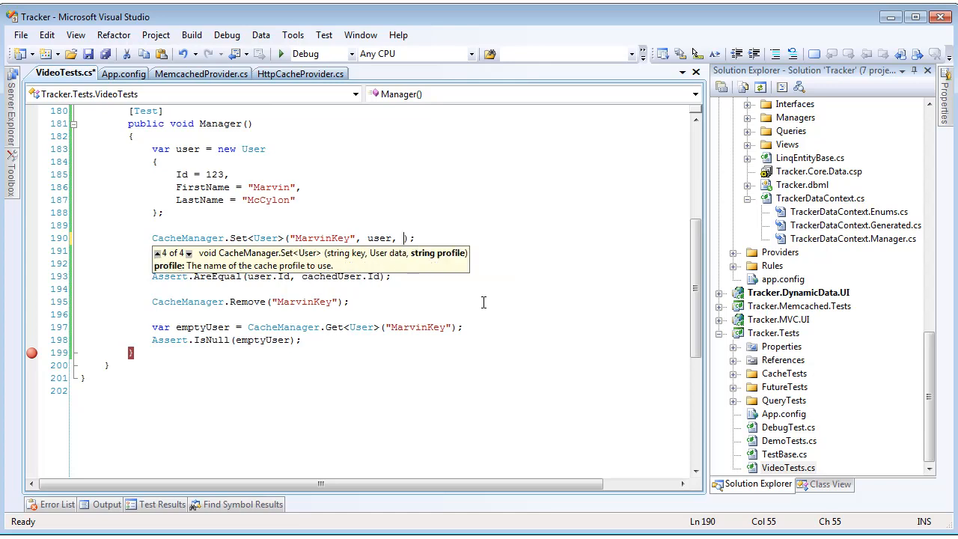
{"action": "left_click", "coordinate": [188, 253]}
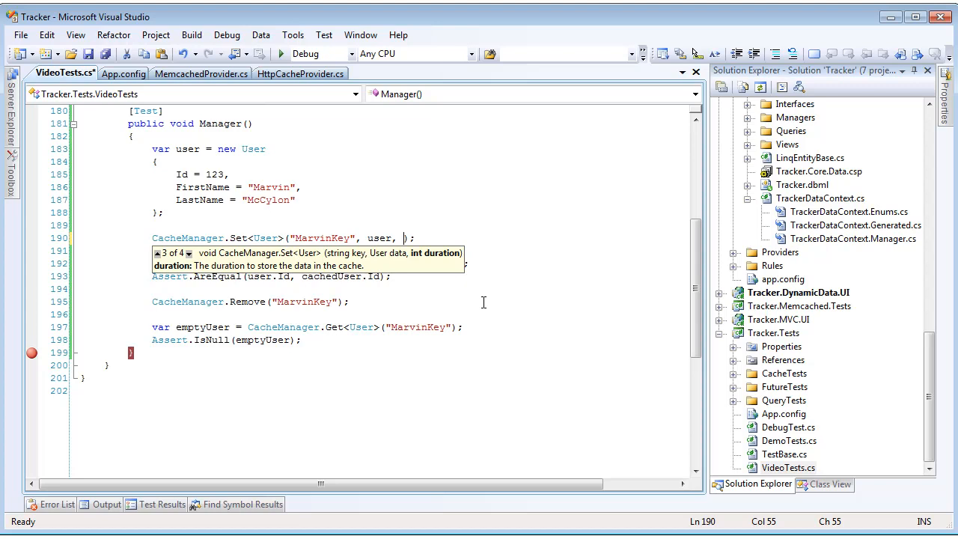
{"action": "right_click", "coordinate": [350, 303]}
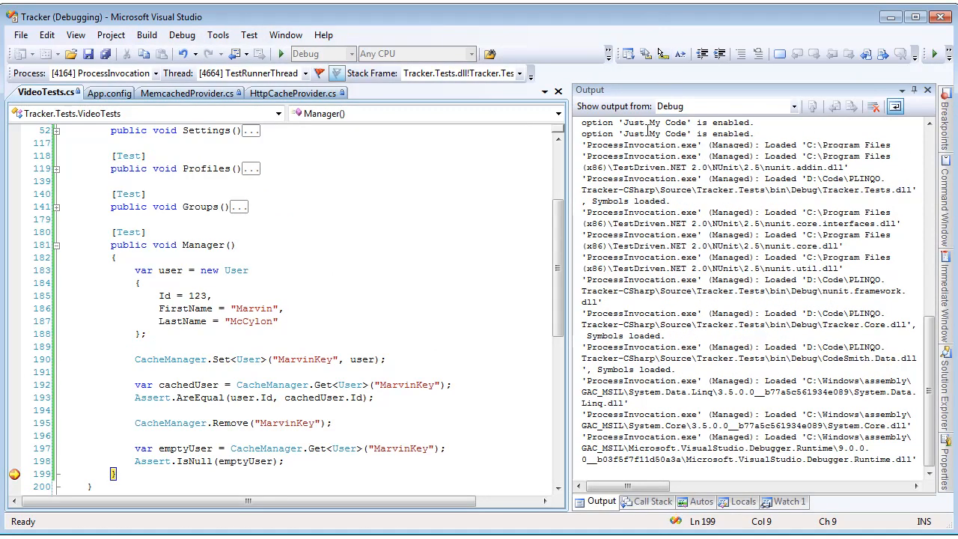
{"action": "mouse_move", "coordinate": [395, 363]}
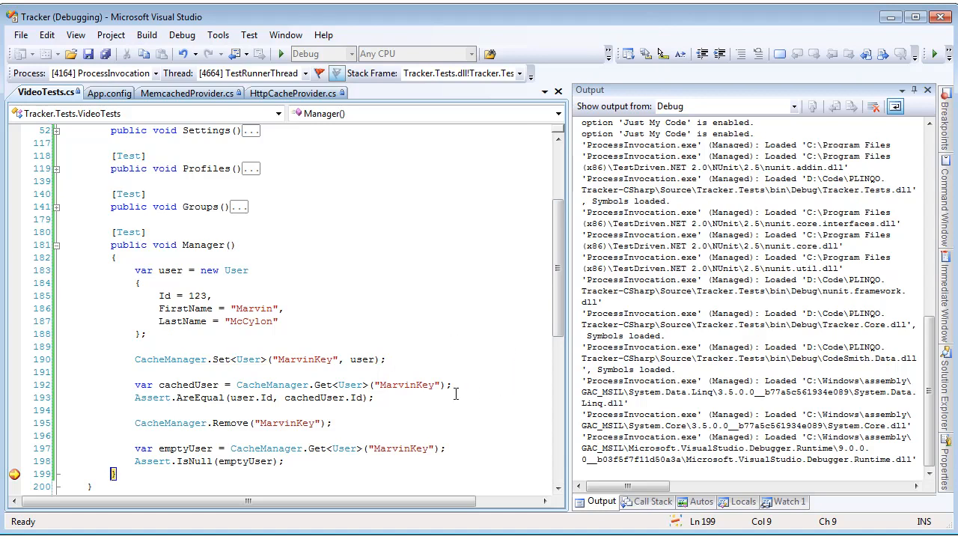
{"action": "mouse_move", "coordinate": [428, 428]}
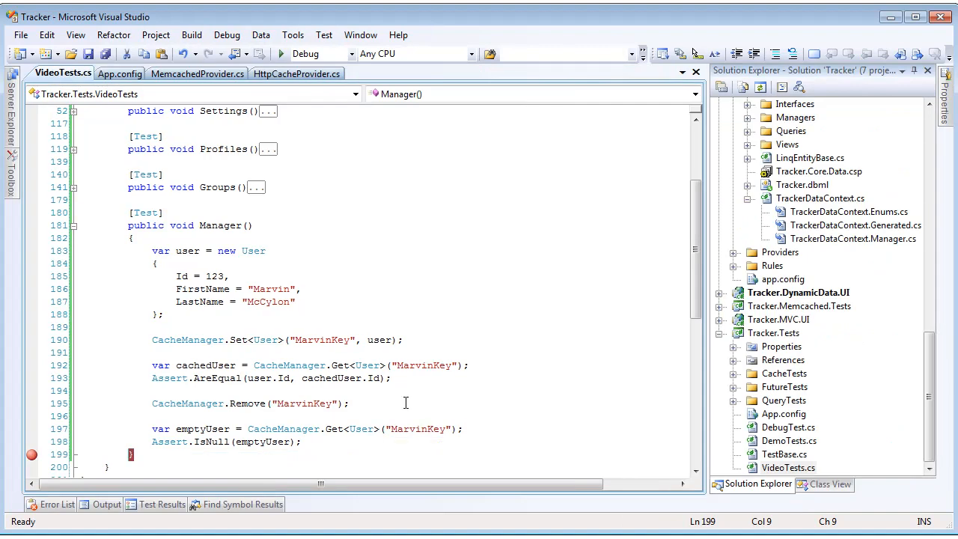
Step: Collapse the Manager test method after its debug run, leaving VideoTests.cs fully outlined
{"action": "left_click", "coordinate": [74, 225]}
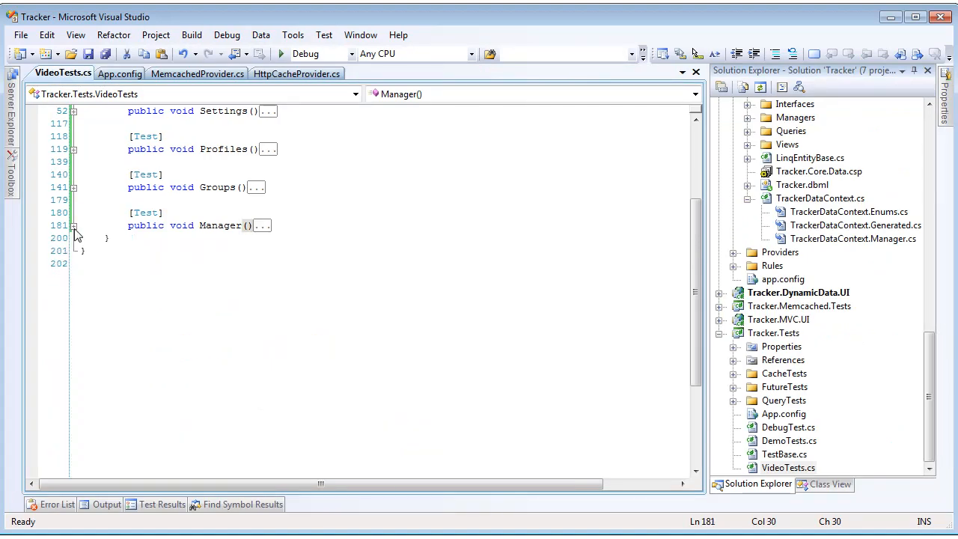
Step: Bring the top of the VideoTests class into view with all five tests folded
{"action": "scroll", "scroll_direction": "up", "scroll_amount": 3}
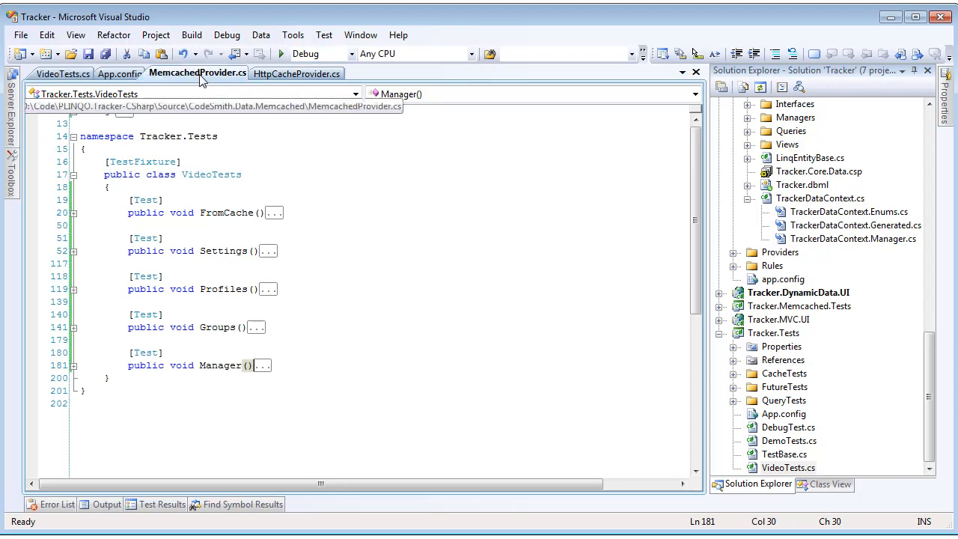
Step: Switch to HttpCacheProvider.cs showing its collapsed Set, Remove and Get overrides
{"action": "left_click", "coordinate": [296, 71]}
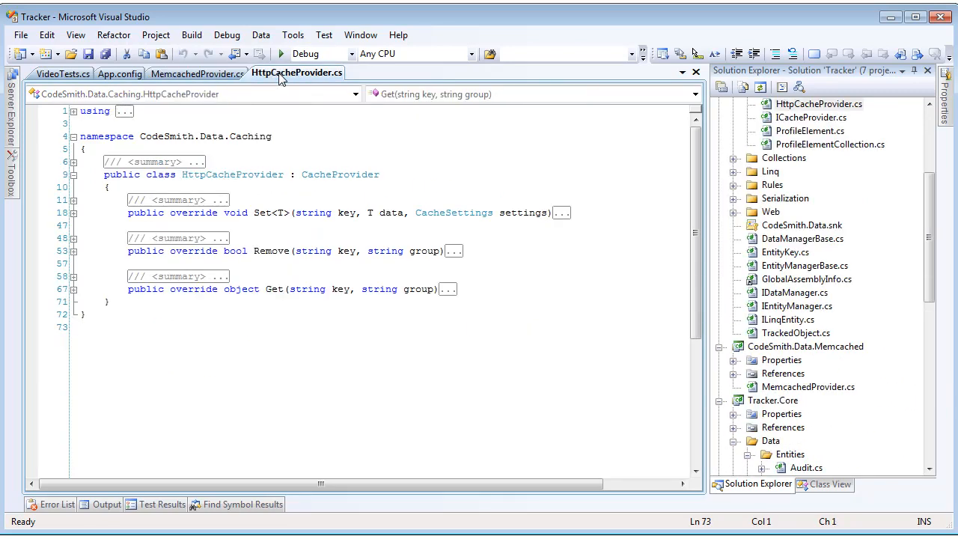
{"action": "mouse_move", "coordinate": [447, 163]}
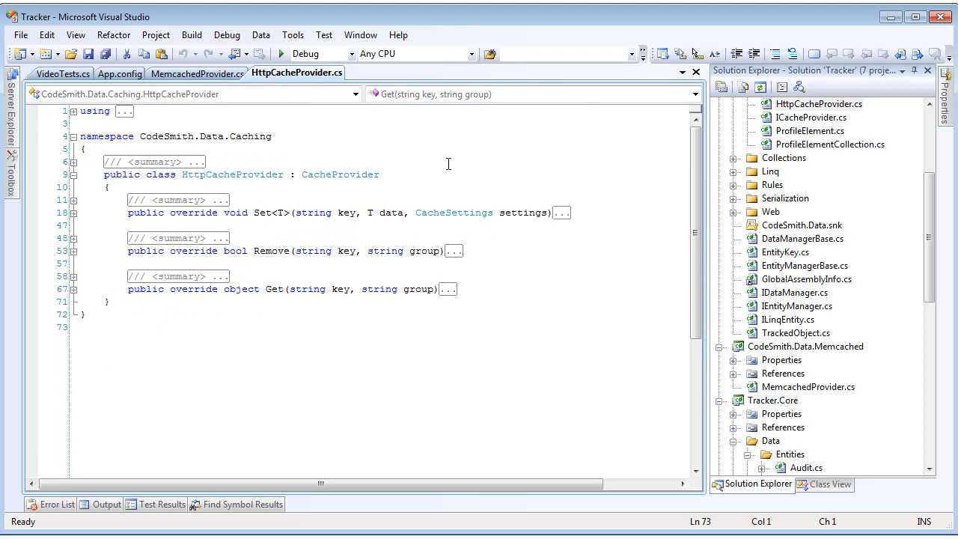
{"action": "mouse_move", "coordinate": [401, 174]}
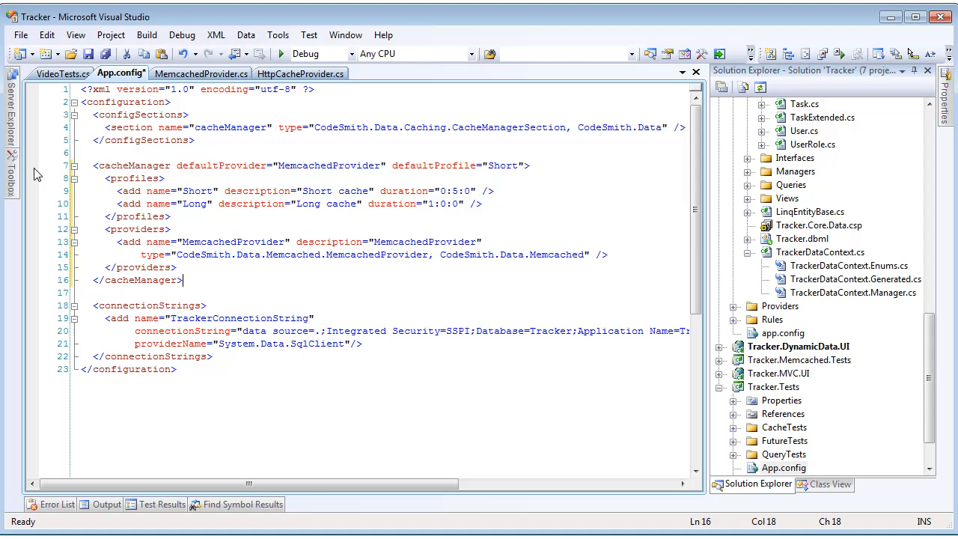
{"action": "left_click", "coordinate": [186, 231]}
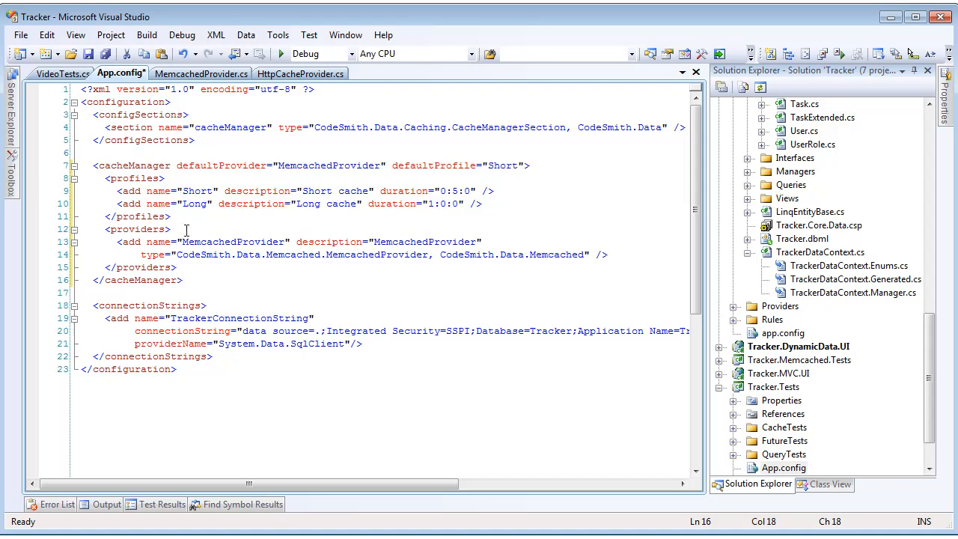
{"action": "left_click", "coordinate": [179, 279]}
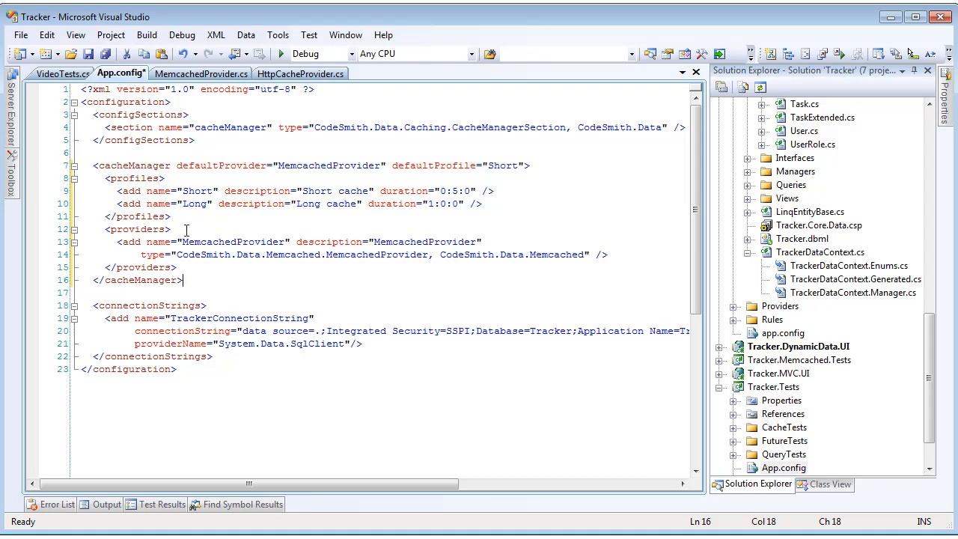